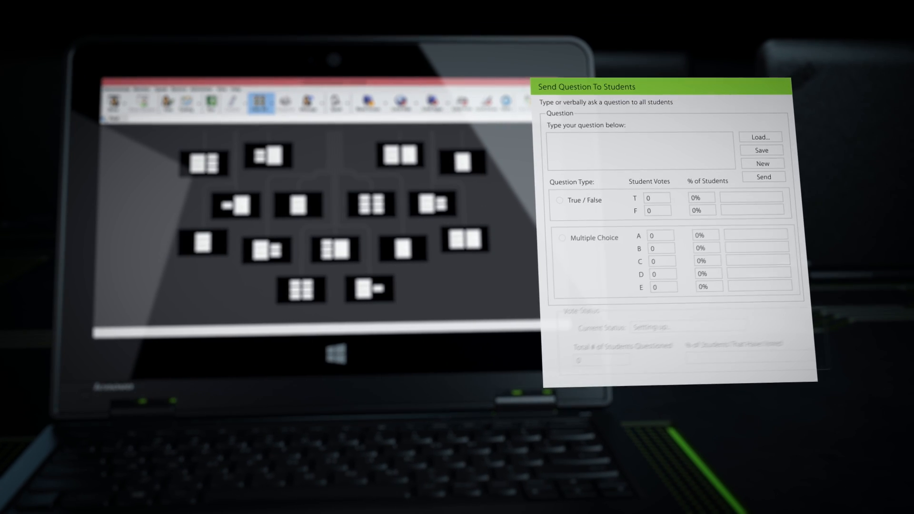
Send the multiple-choice question 'What is the most populated city in the world?' to students.
{"action": "type", "text": "What is the most populated city in the world?"}
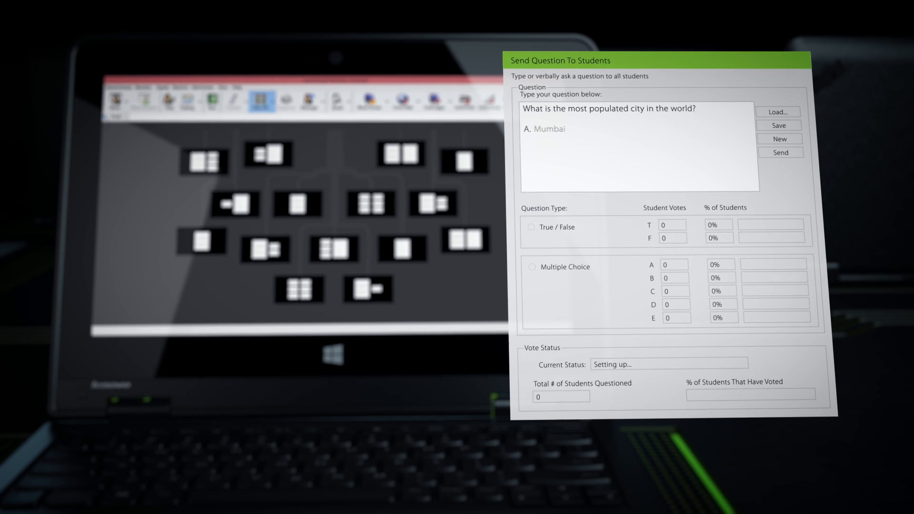
{"action": "left_click", "coordinate": [780, 153]}
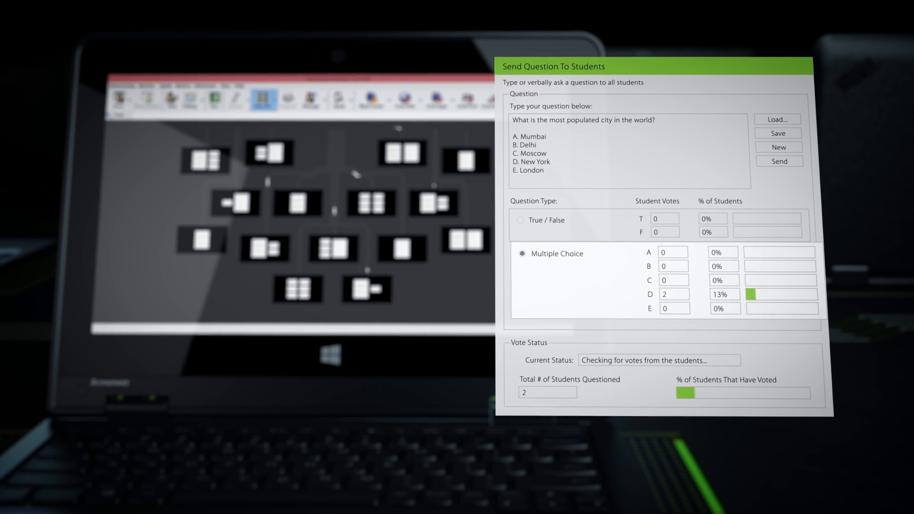